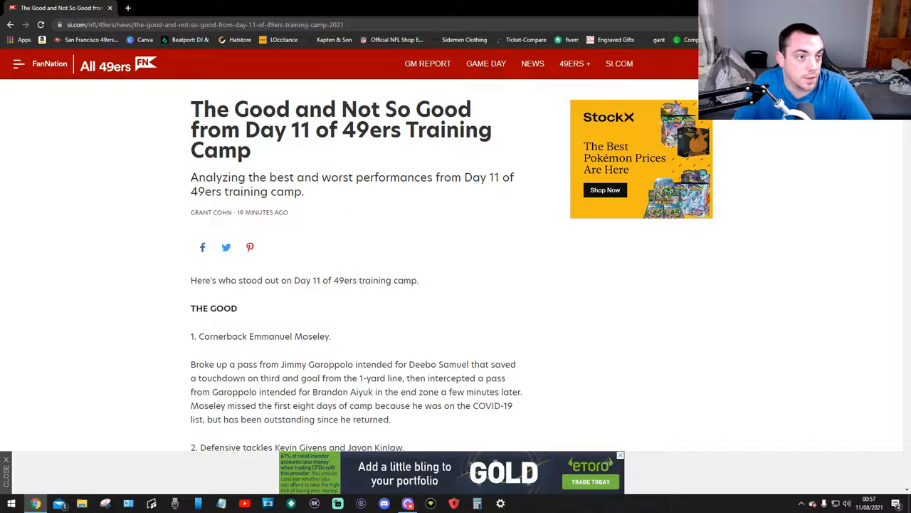
{"action": "scroll", "scroll_direction": "down", "scroll_amount": 3}
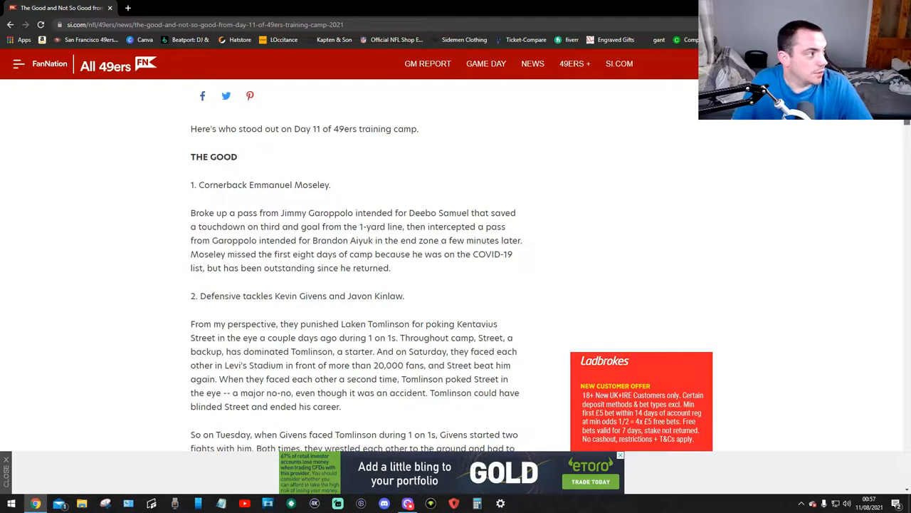
{"action": "scroll", "scroll_direction": "down", "scroll_amount": 3}
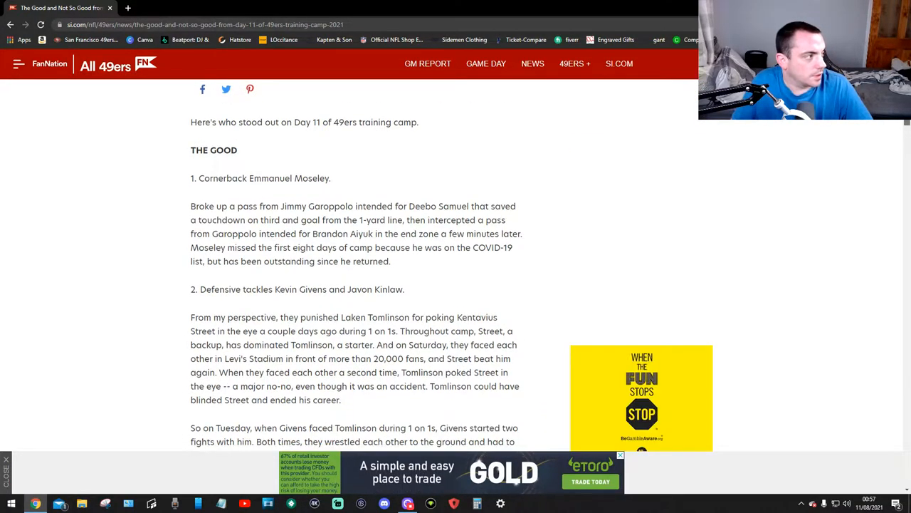
{"action": "scroll", "scroll_direction": "down", "scroll_amount": 3}
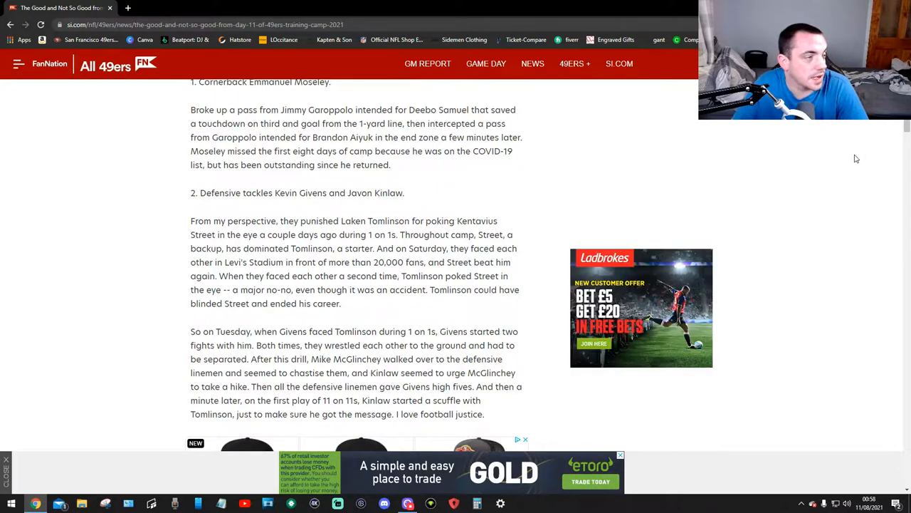
{"action": "scroll", "scroll_direction": "down", "scroll_amount": 3}
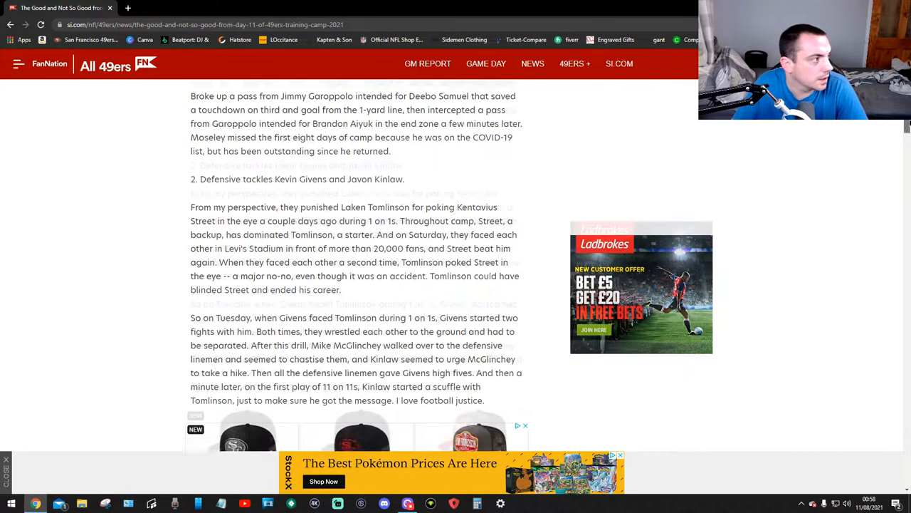
{"action": "scroll", "scroll_direction": "down", "scroll_amount": 3}
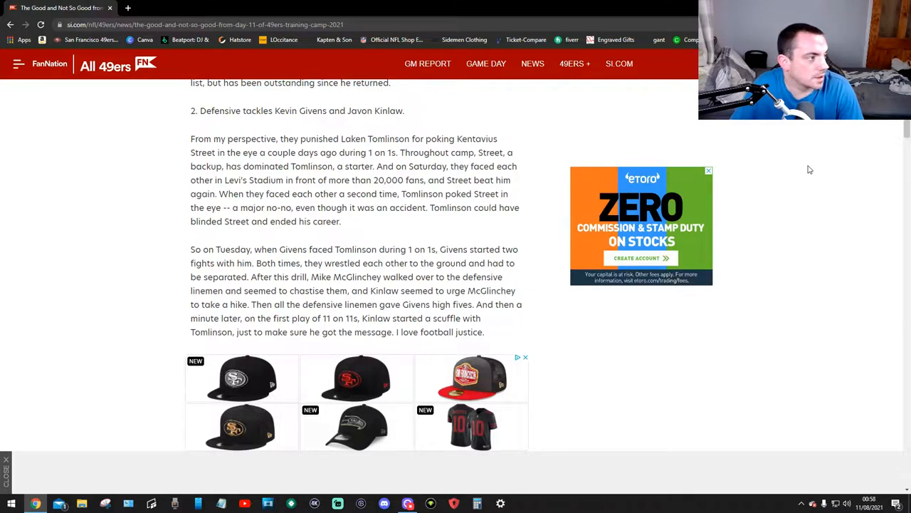
{"action": "mouse_move", "coordinate": [894, 139]}
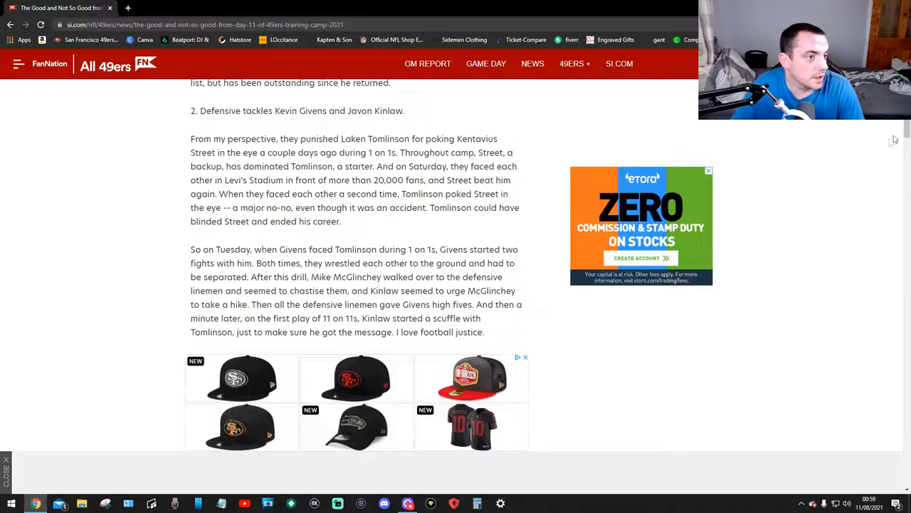
{"action": "scroll", "scroll_direction": "down", "scroll_amount": 3}
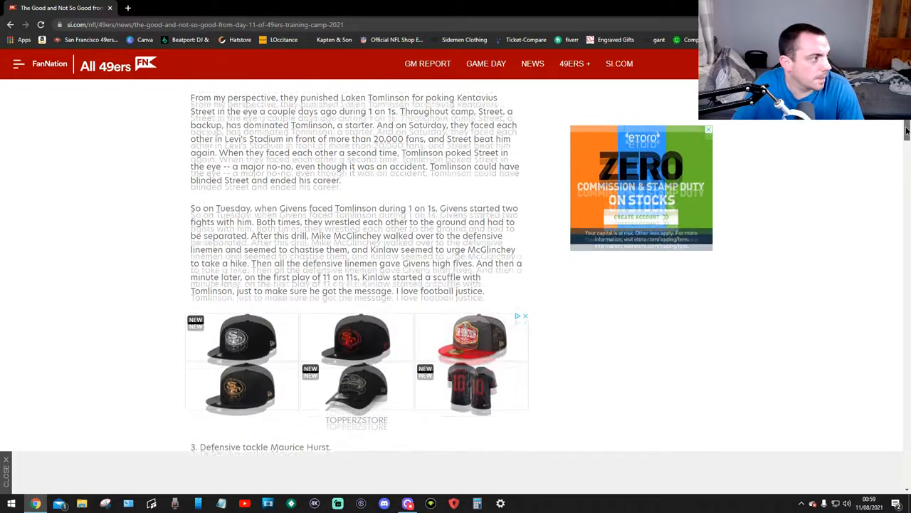
{"action": "scroll", "scroll_direction": "down", "scroll_amount": 3}
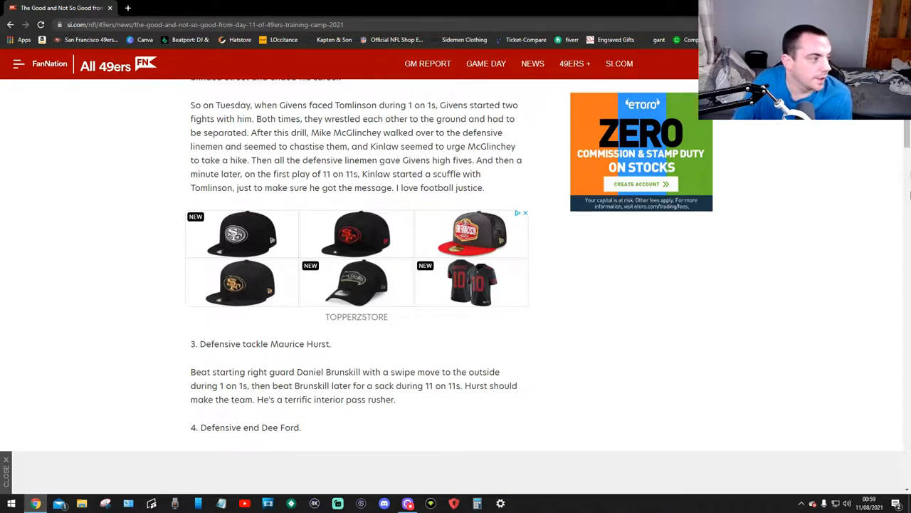
{"action": "scroll", "scroll_direction": "down", "scroll_amount": 3}
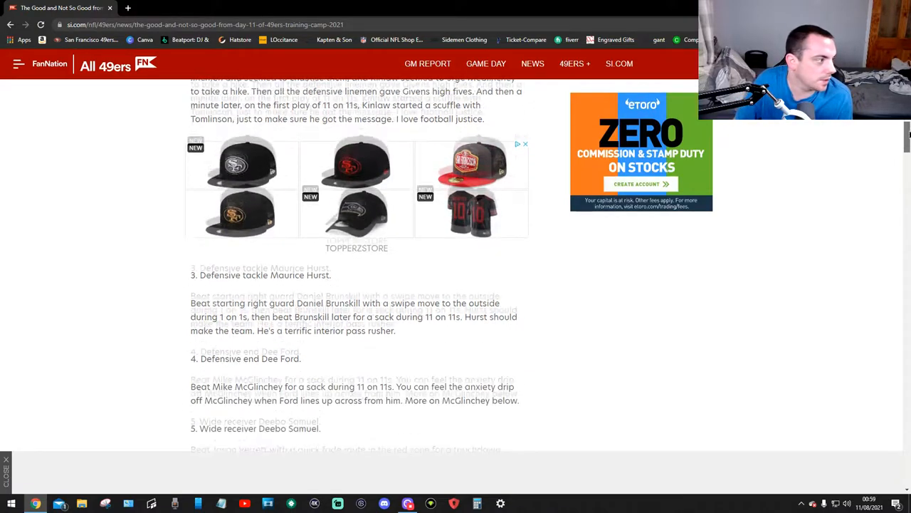
{"action": "scroll", "scroll_direction": "down", "scroll_amount": 3}
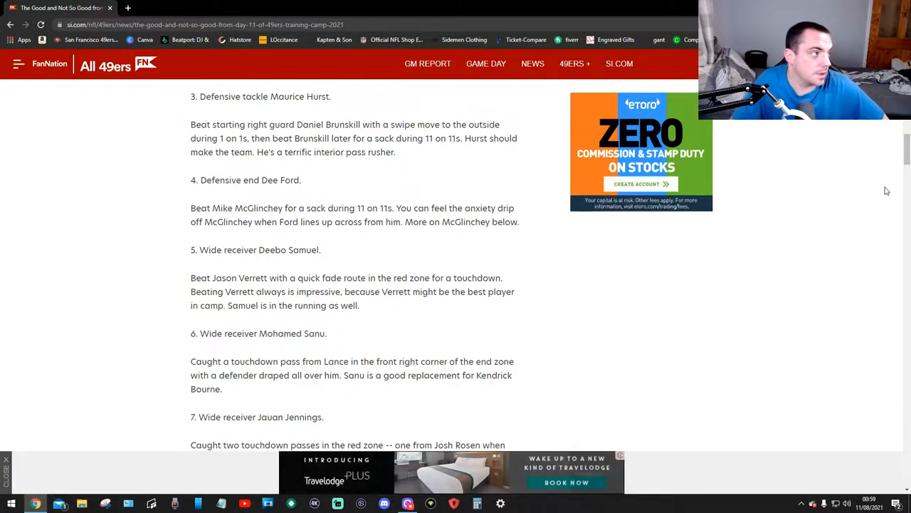
{"action": "scroll", "scroll_direction": "down", "scroll_amount": 3}
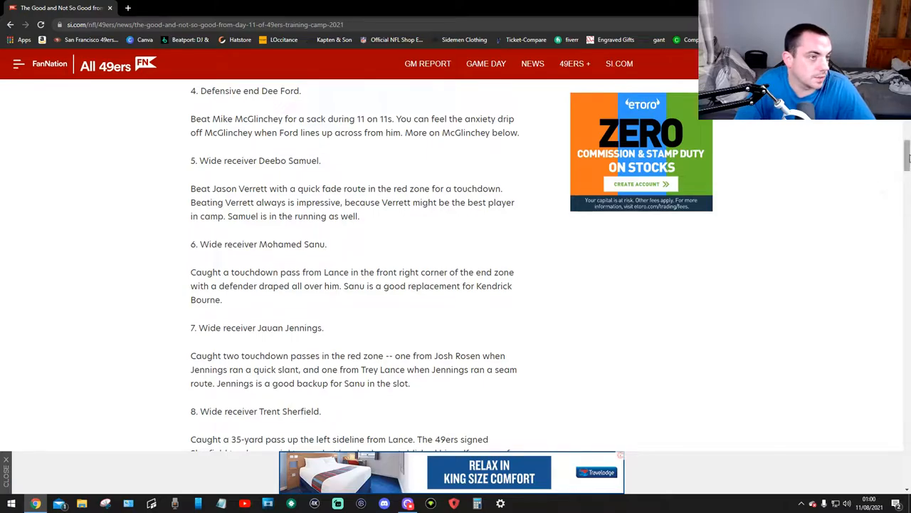
{"action": "scroll", "scroll_direction": "down", "scroll_amount": 3}
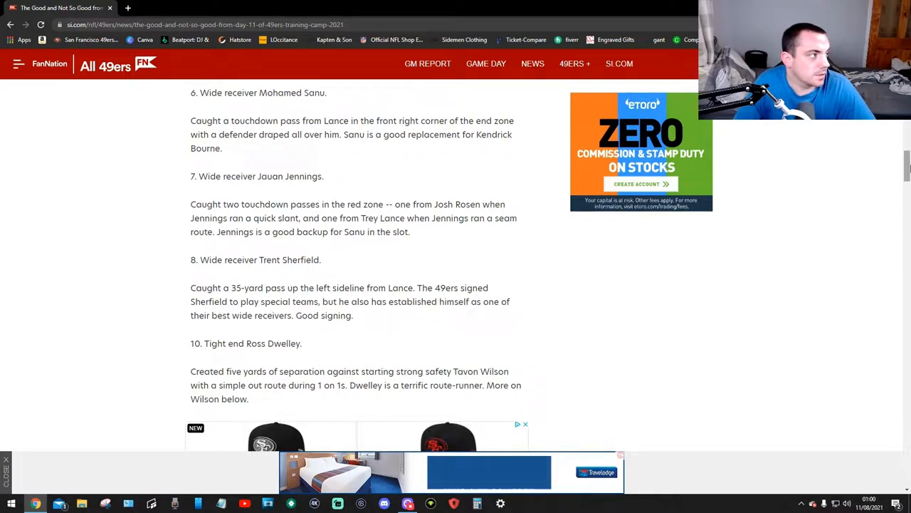
{"action": "scroll", "scroll_direction": "down", "scroll_amount": 3}
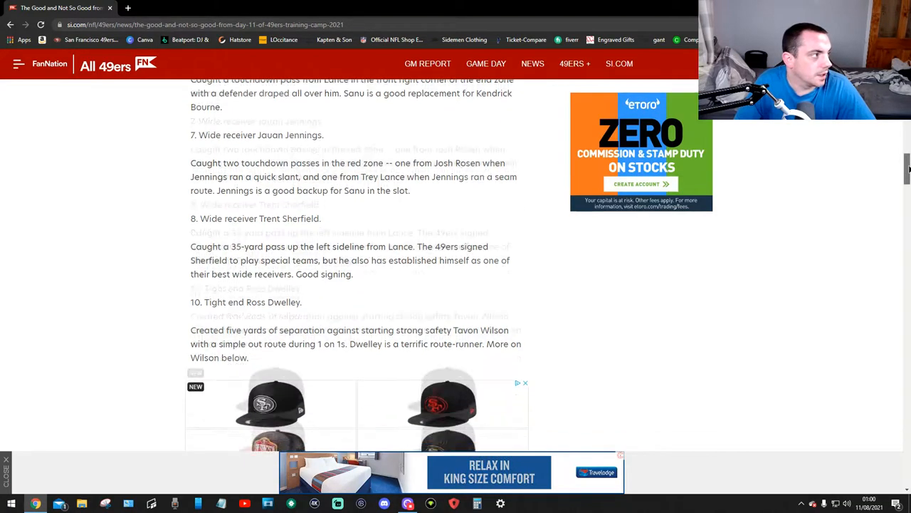
{"action": "scroll", "scroll_direction": "down", "scroll_amount": 3}
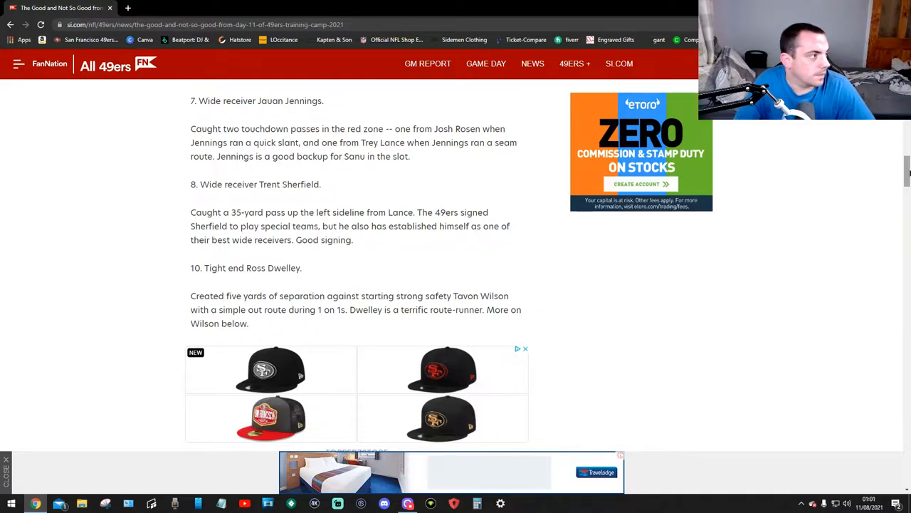
{"action": "scroll", "scroll_direction": "down", "scroll_amount": 3}
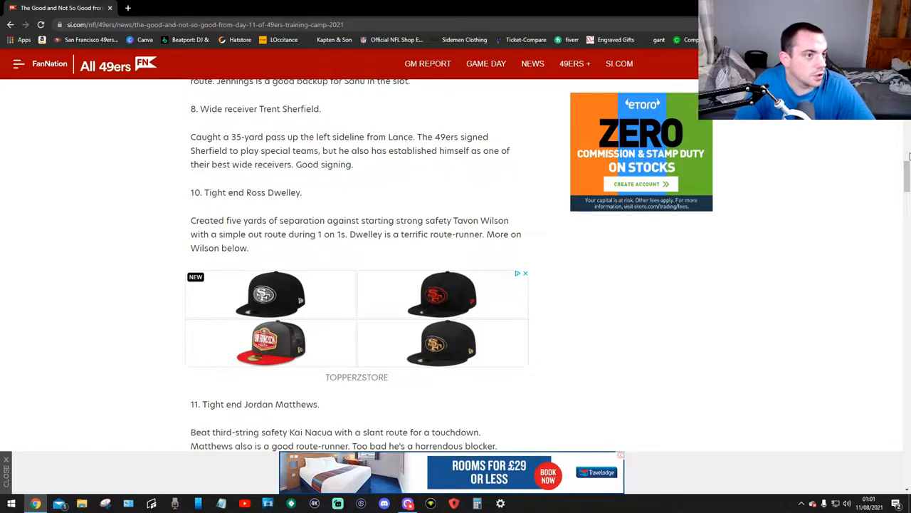
{"action": "scroll", "scroll_direction": "down", "scroll_amount": 3}
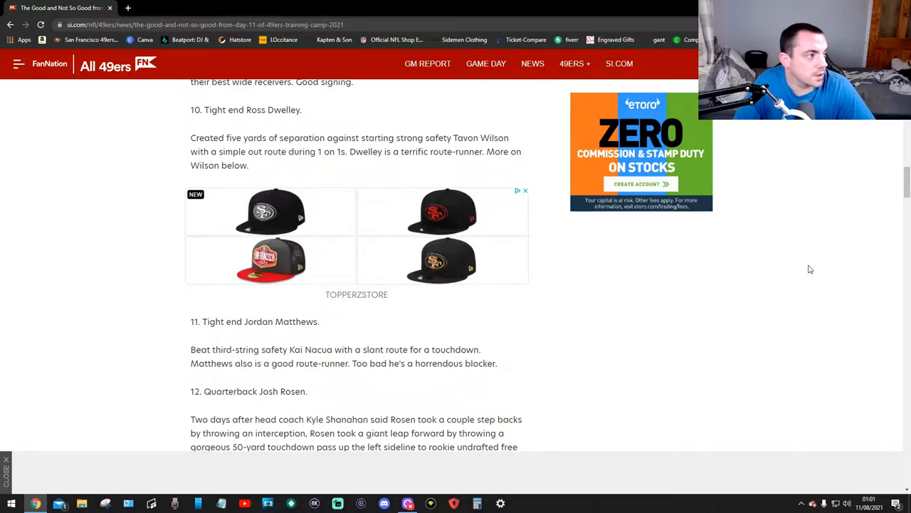
{"action": "mouse_move", "coordinate": [895, 218]}
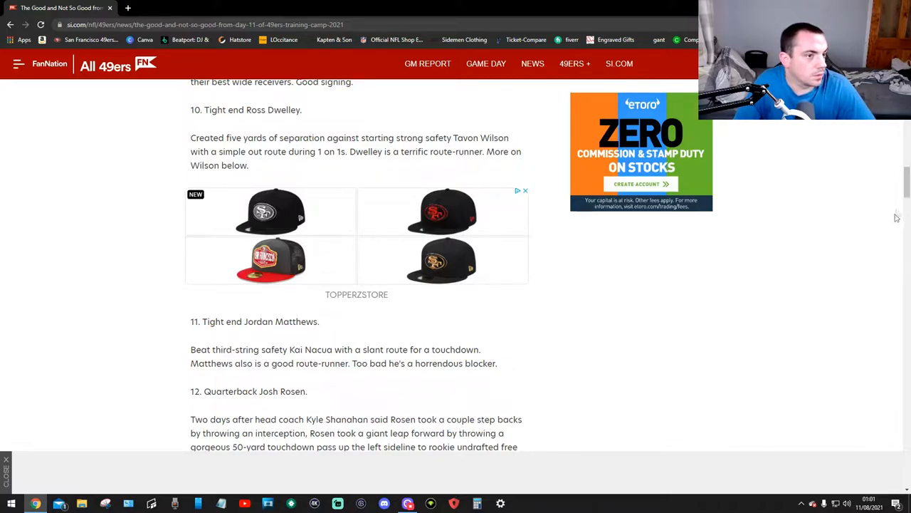
{"action": "scroll", "scroll_direction": "down", "scroll_amount": 3}
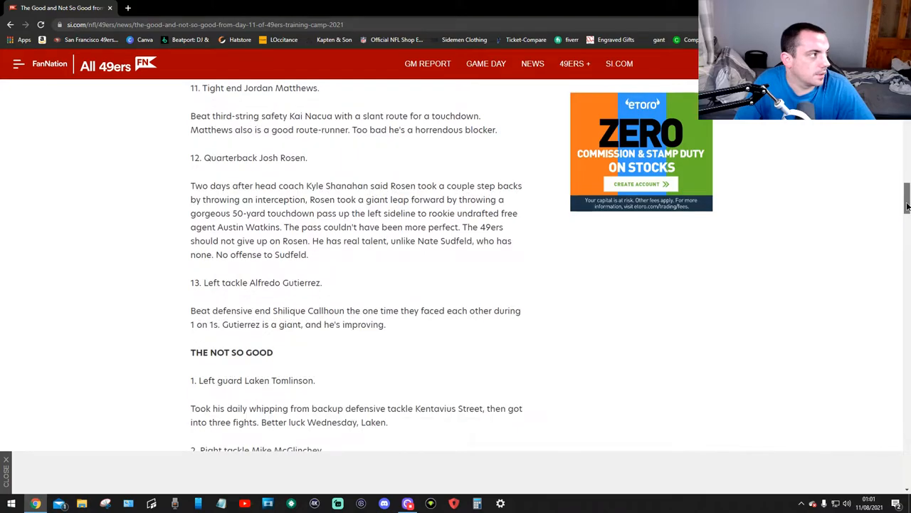
{"action": "mouse_move", "coordinate": [808, 335]}
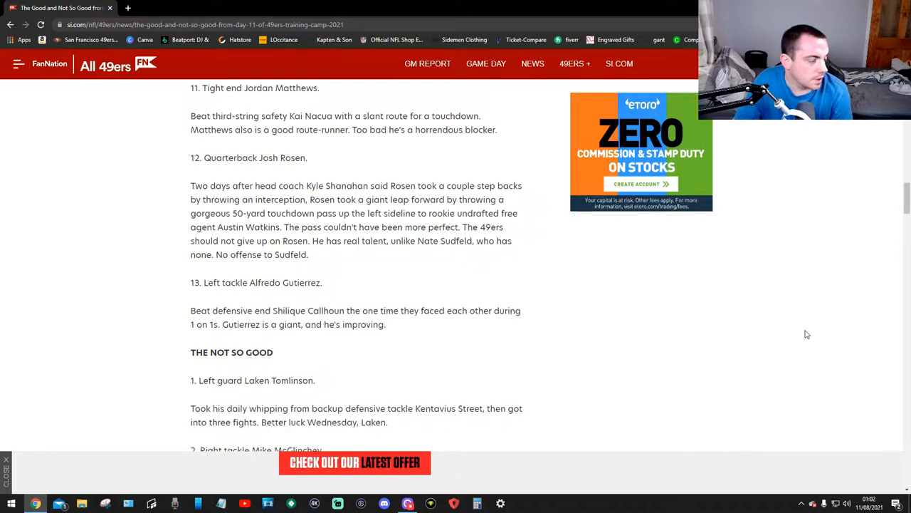
{"action": "scroll", "scroll_direction": "down", "scroll_amount": 3}
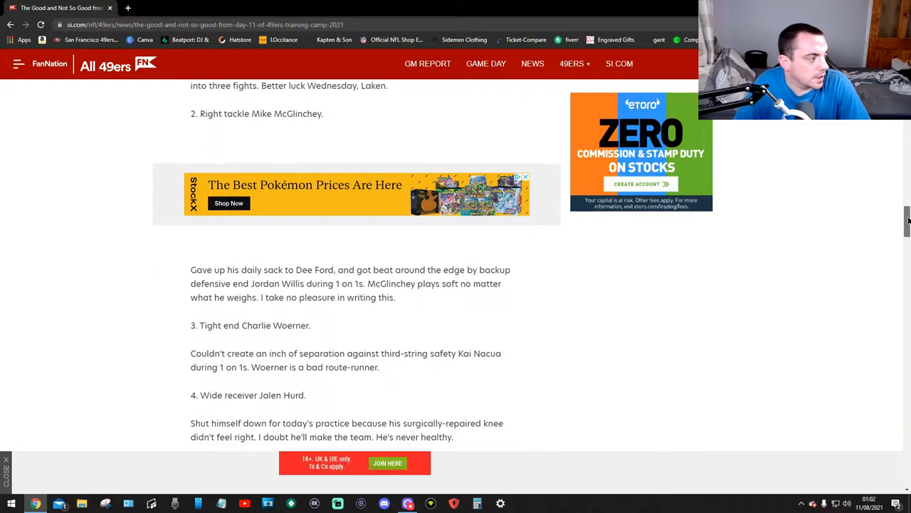
{"action": "scroll", "scroll_direction": "down", "scroll_amount": 3}
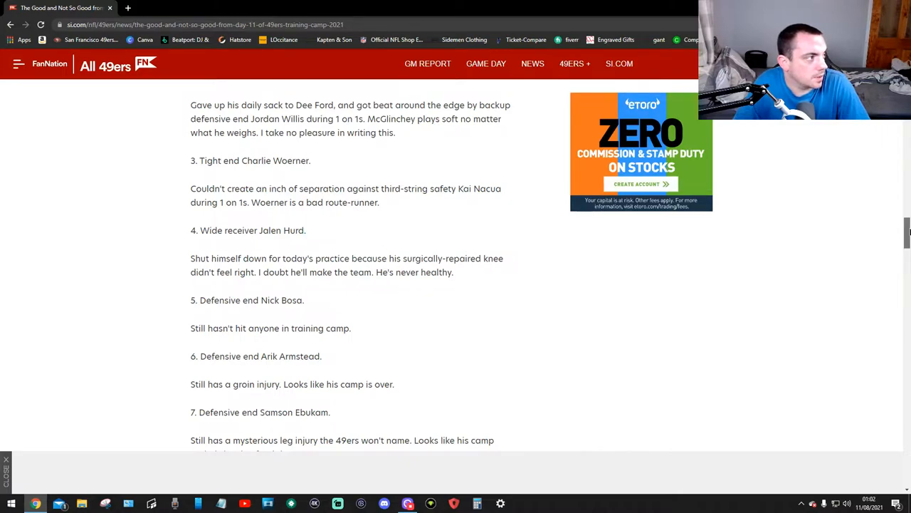
{"action": "scroll", "scroll_direction": "down", "scroll_amount": 3}
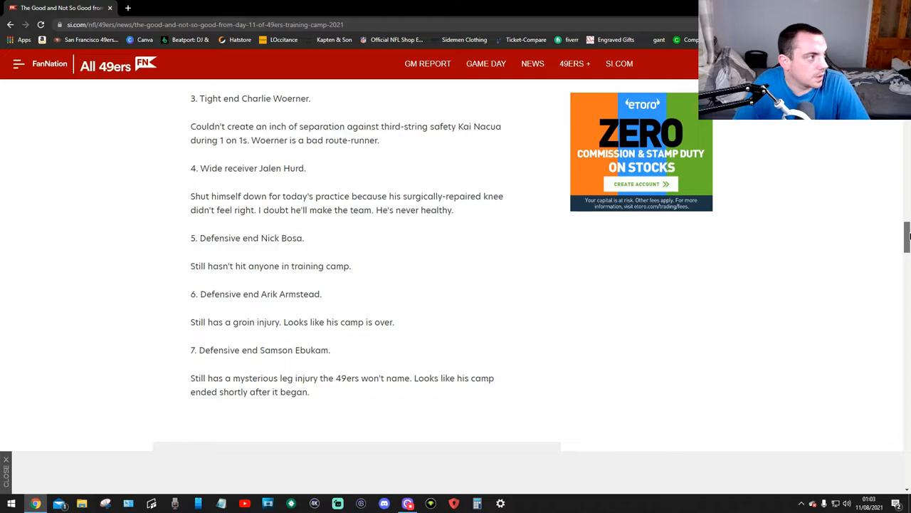
{"action": "scroll", "scroll_direction": "down", "scroll_amount": 3}
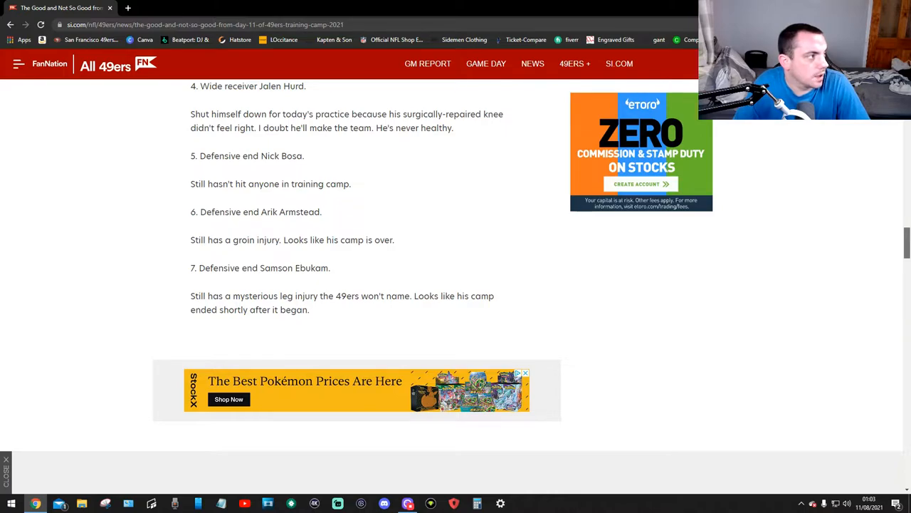
{"action": "scroll", "scroll_direction": "down", "scroll_amount": 3}
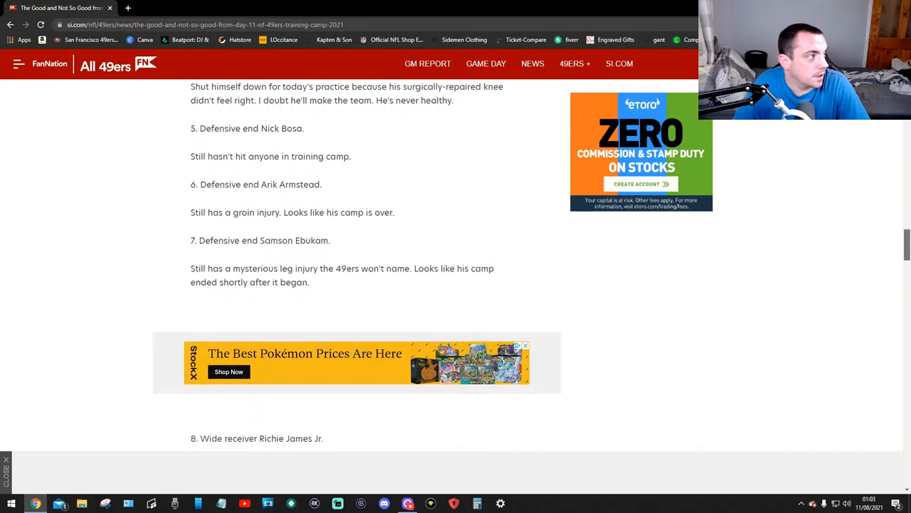
{"action": "scroll", "scroll_direction": "down", "scroll_amount": 3}
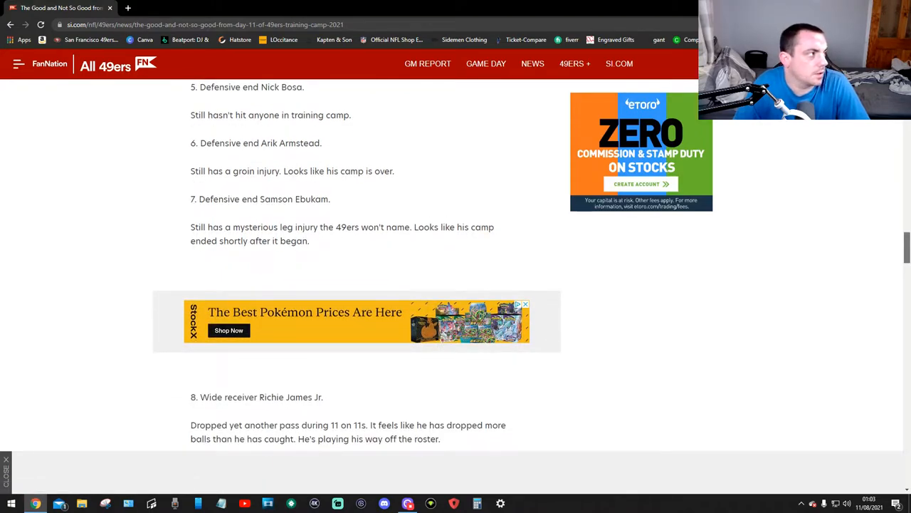
{"action": "scroll", "scroll_direction": "down", "scroll_amount": 3}
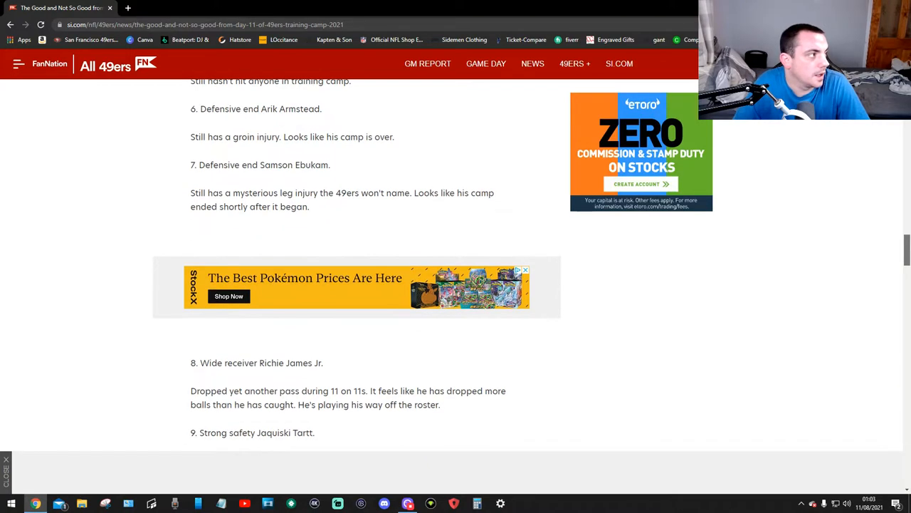
{"action": "scroll", "scroll_direction": "down", "scroll_amount": 3}
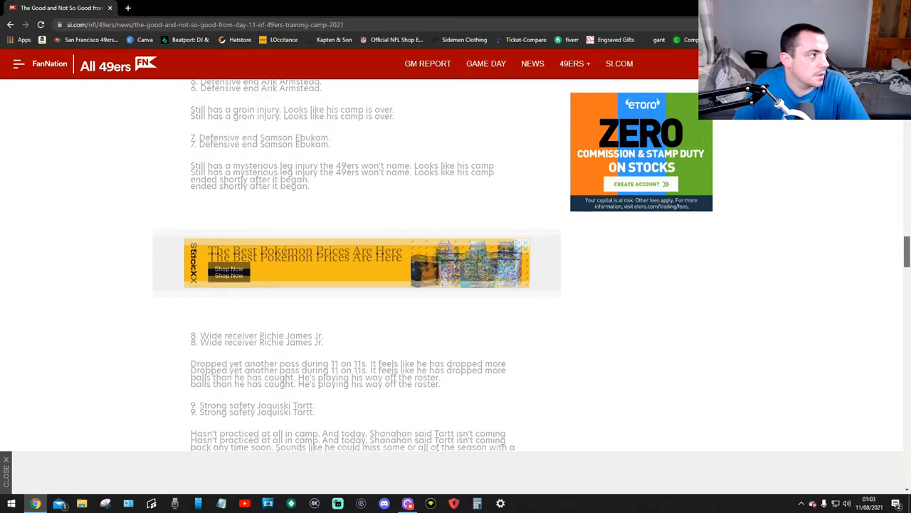
{"action": "scroll", "scroll_direction": "down", "scroll_amount": 3}
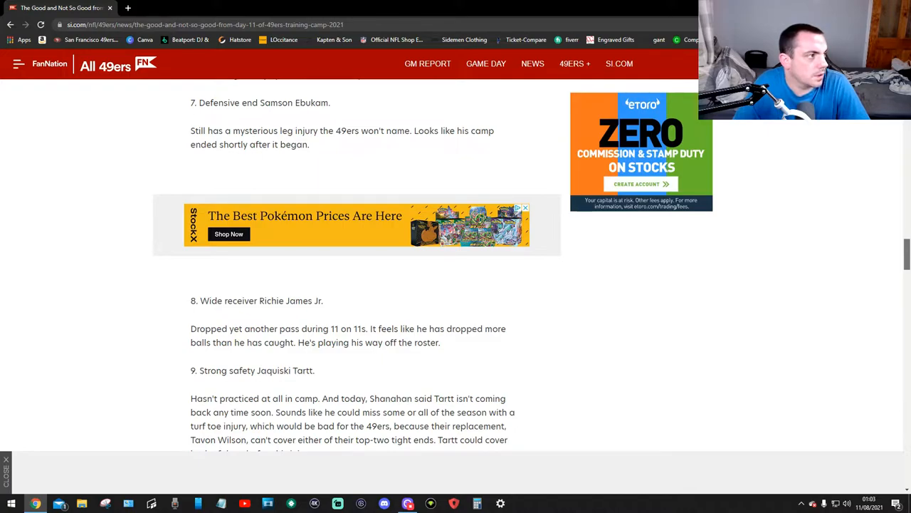
{"action": "scroll", "scroll_direction": "down", "scroll_amount": 3}
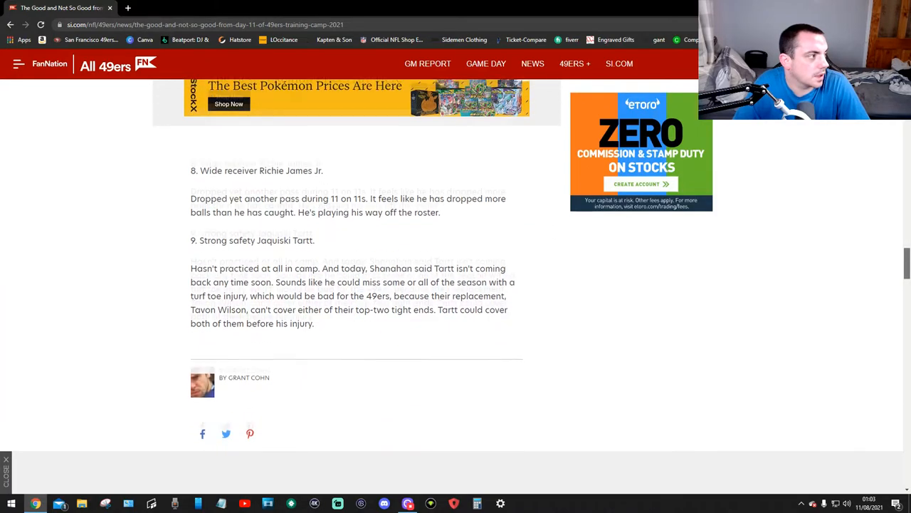
{"action": "scroll", "scroll_direction": "down", "scroll_amount": 3}
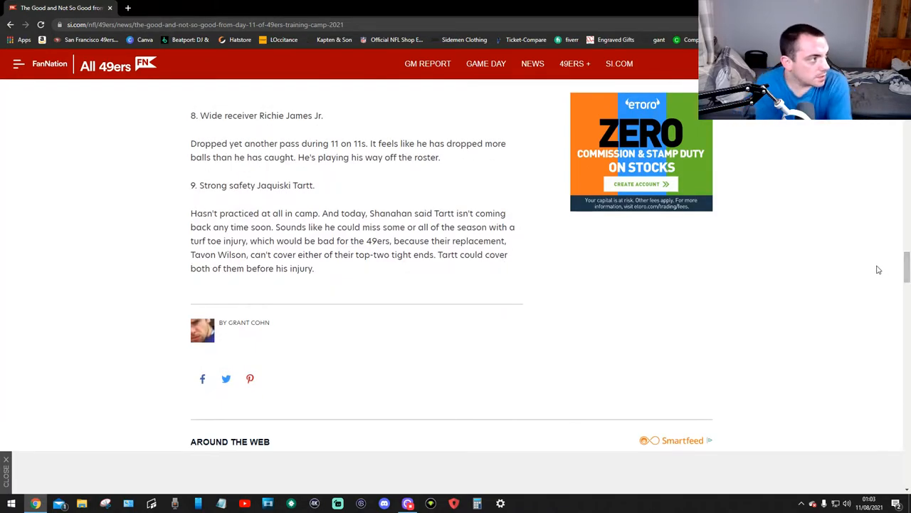